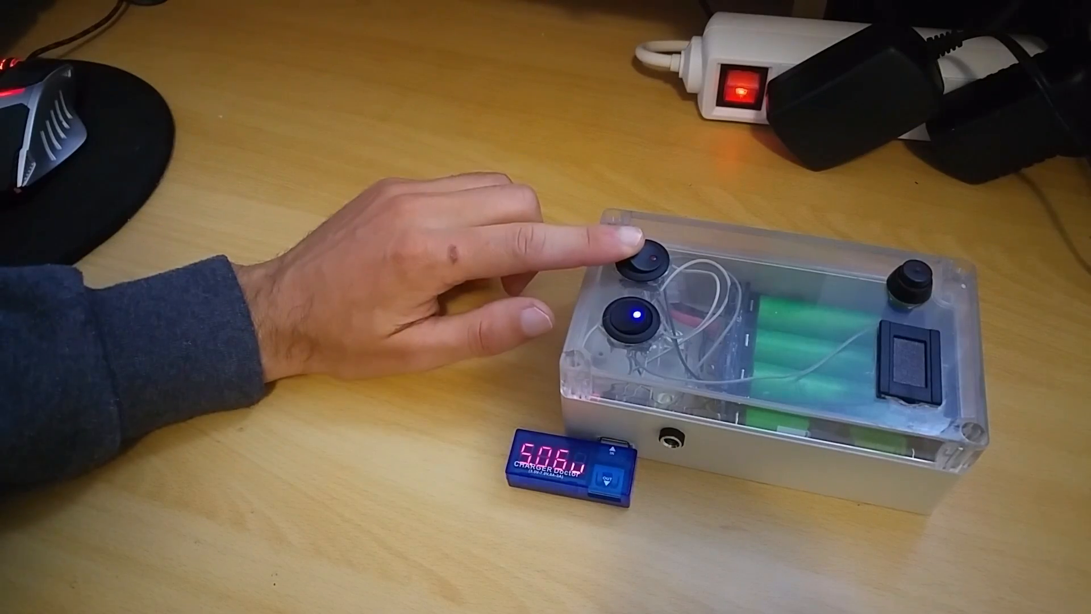
Toggle the box's LED light on then off, and switch off the USB output power
left_click(636, 262)
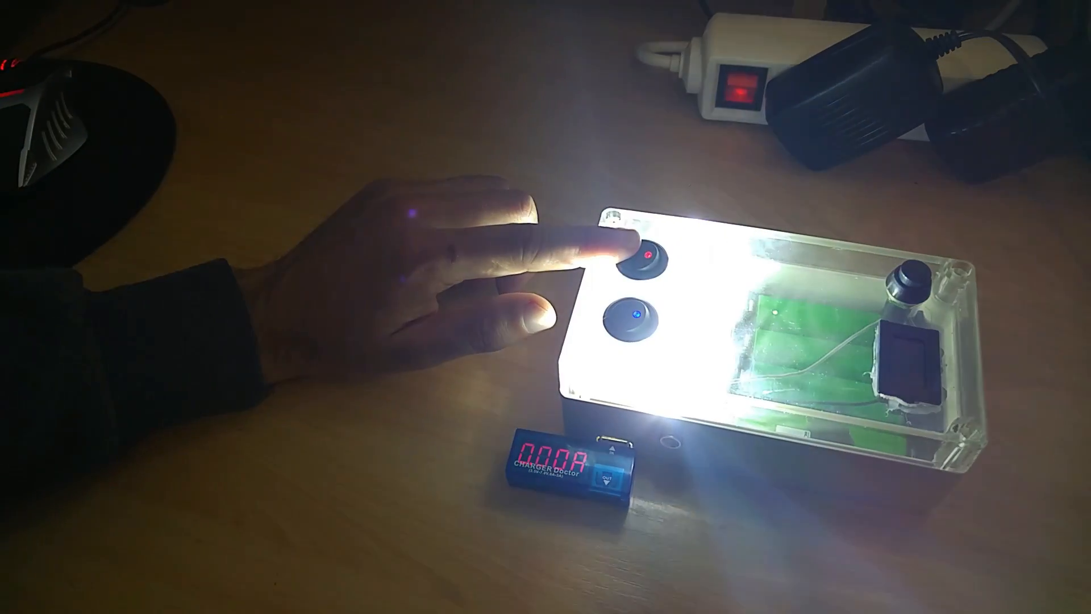
left_click(640, 262)
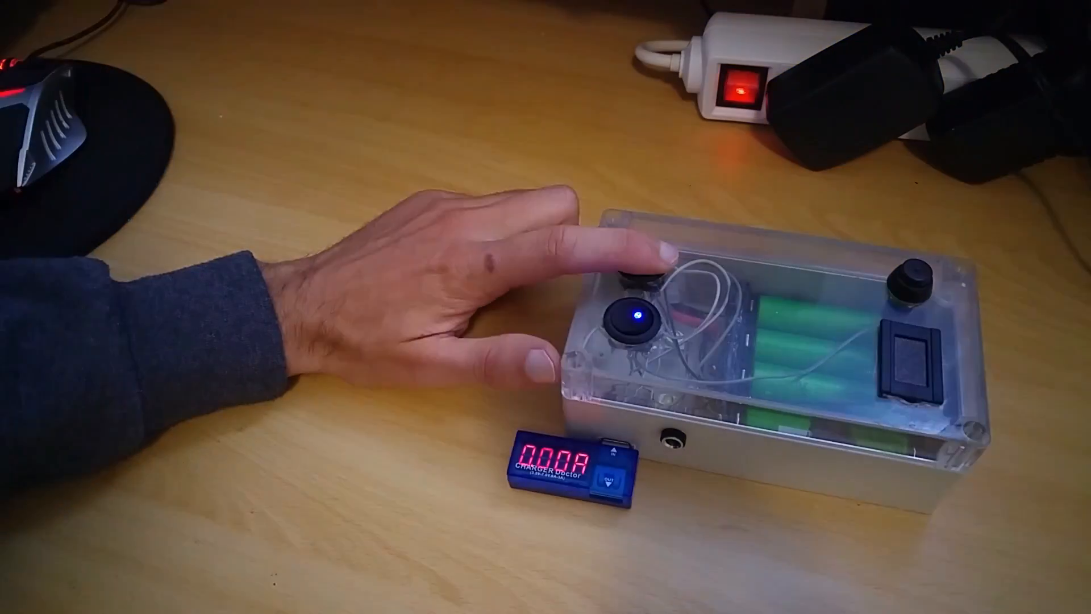
left_click(633, 285)
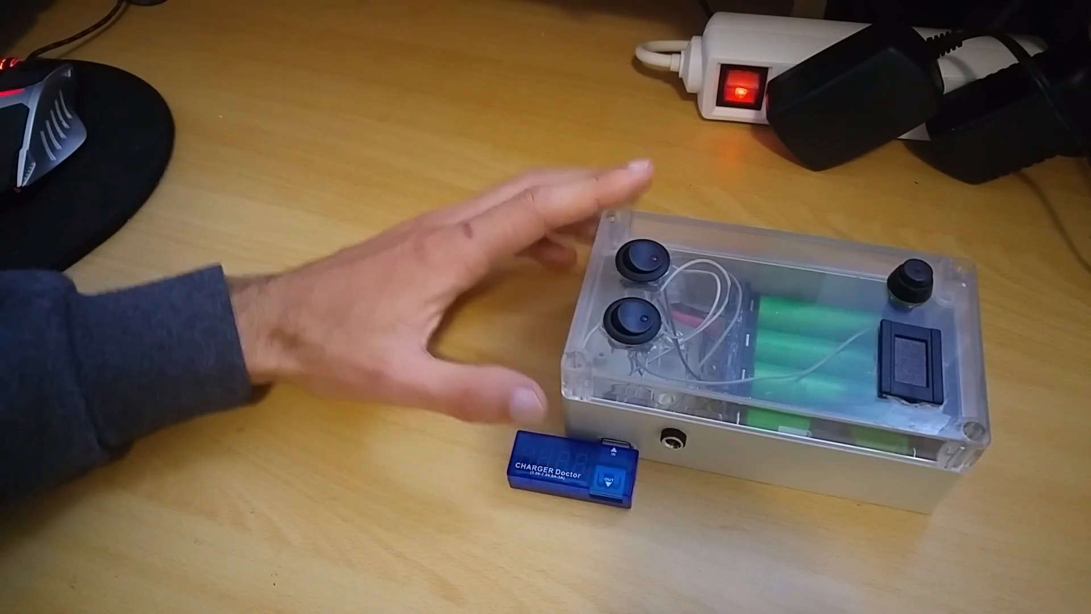